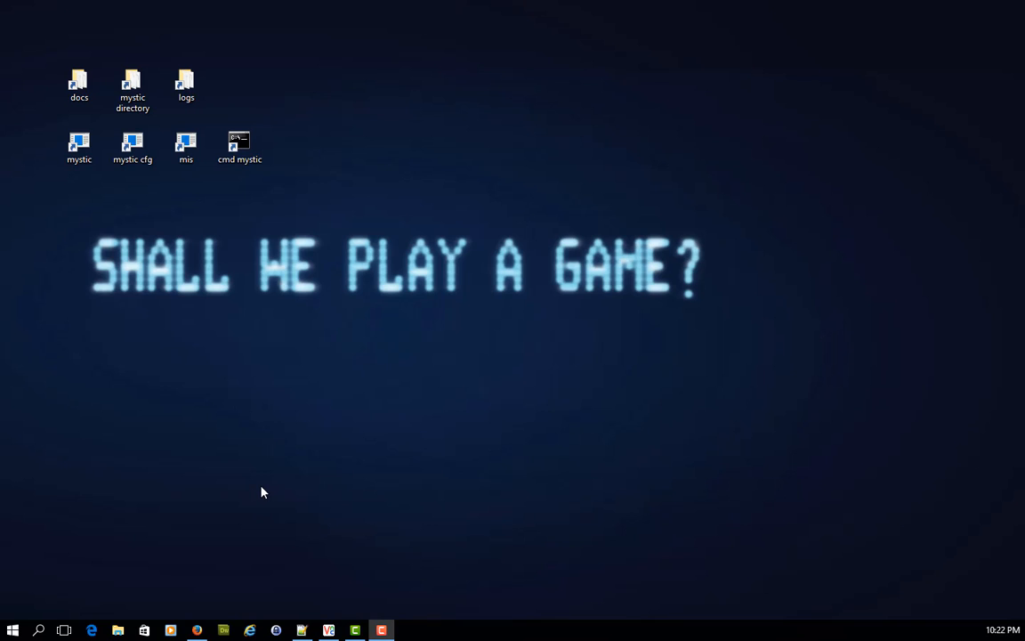
{"action": "mouse_move", "coordinate": [100, 153]}
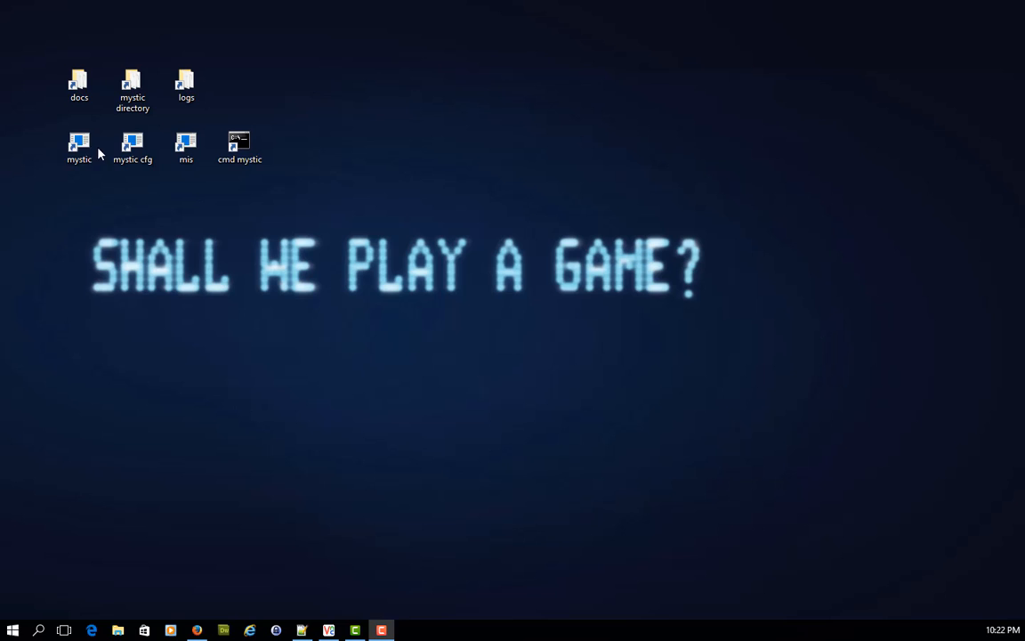
- Launch a local Mystic BBS node session from the 'mystic' desktop icon
{"action": "double_click", "coordinate": [78, 146]}
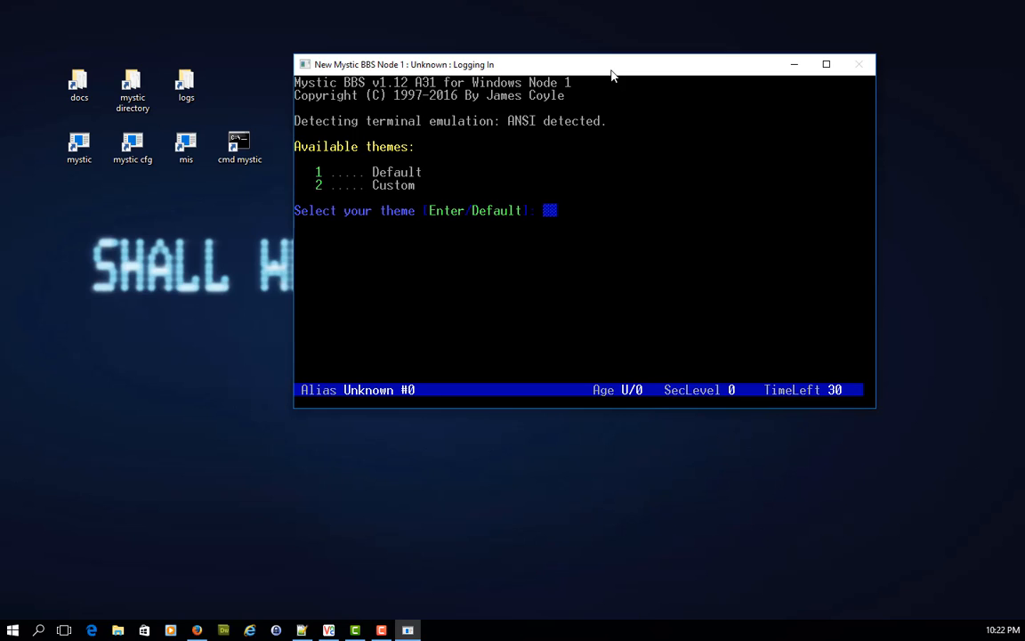
{"action": "mouse_move", "coordinate": [679, 228]}
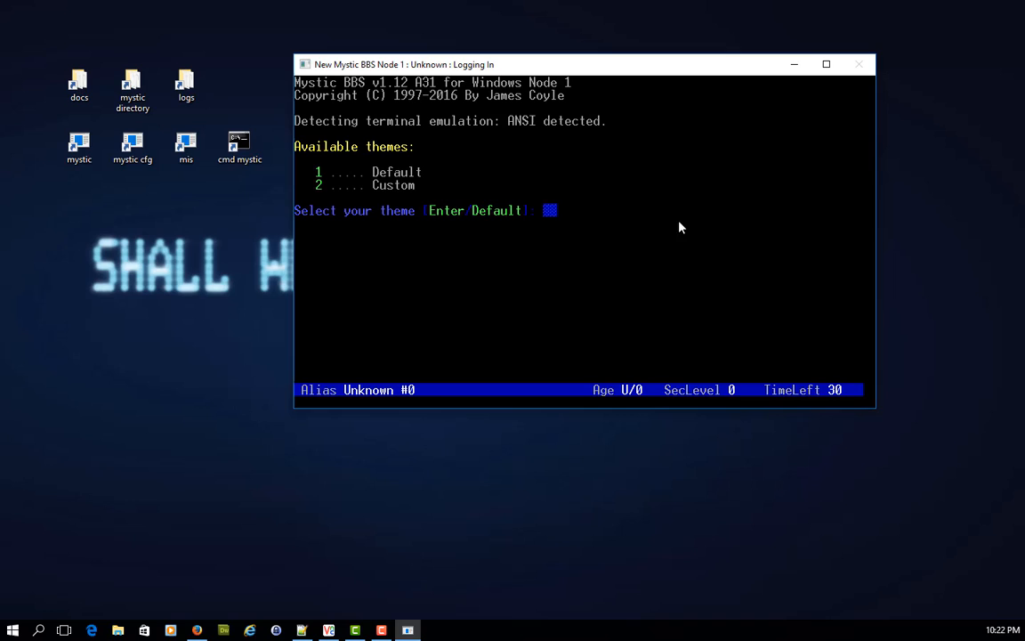
{"action": "mouse_move", "coordinate": [603, 265]}
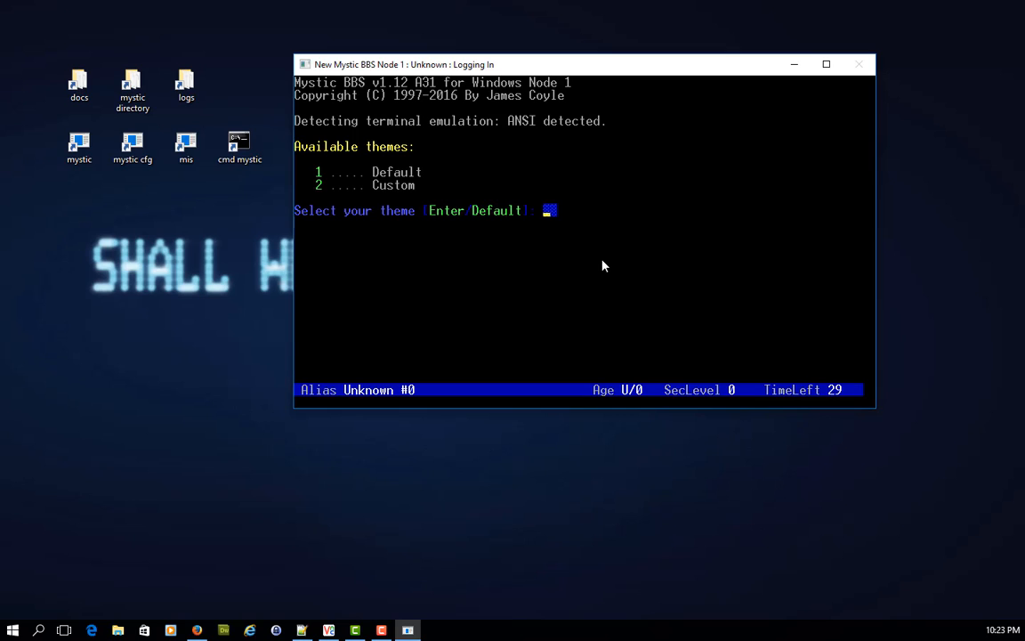
{"action": "mouse_move", "coordinate": [596, 252]}
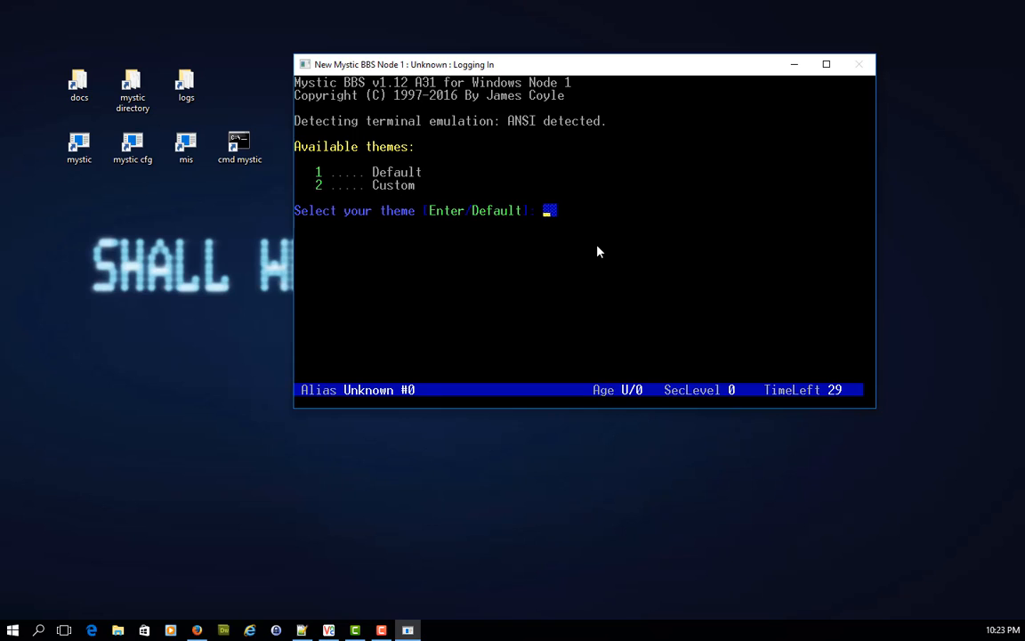
- Choose theme 1 (Default) and log in as Red72 with the password
{"action": "type", "text": "1"}
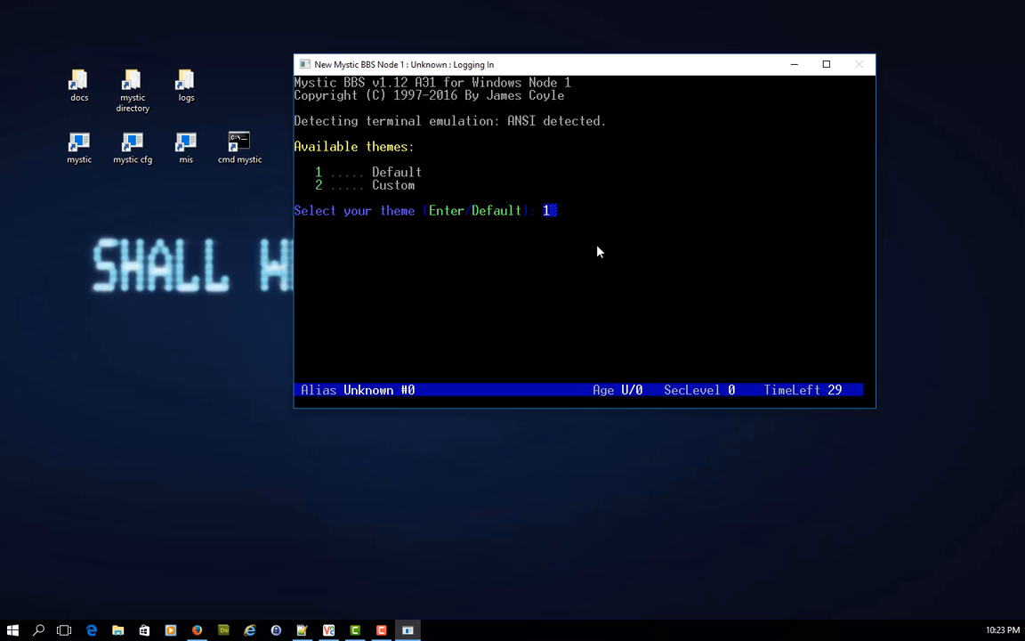
{"action": "key", "text": "Return"}
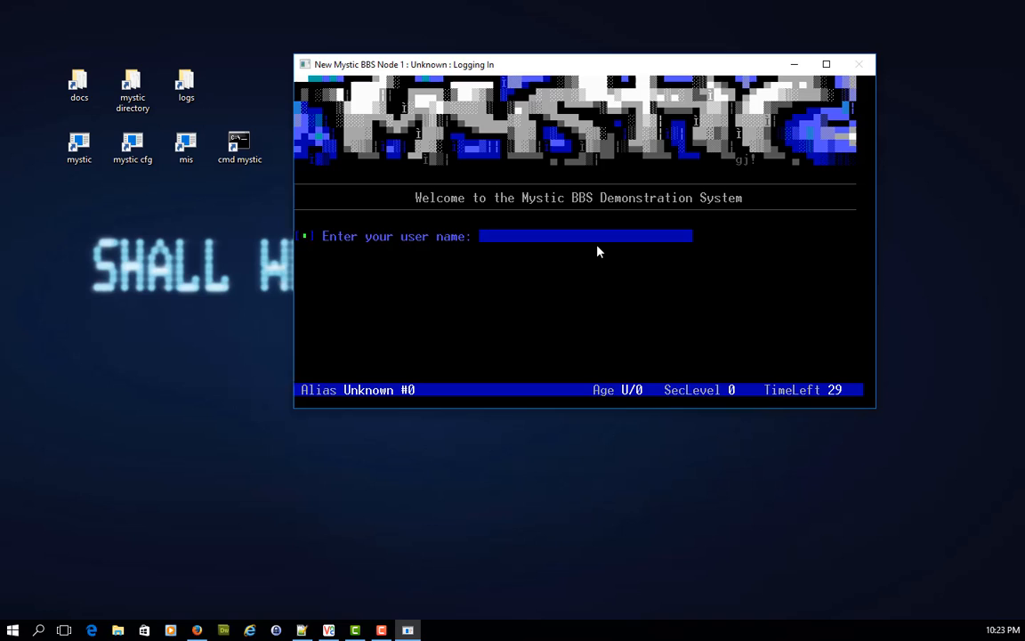
{"action": "type", "text": "Red72"}
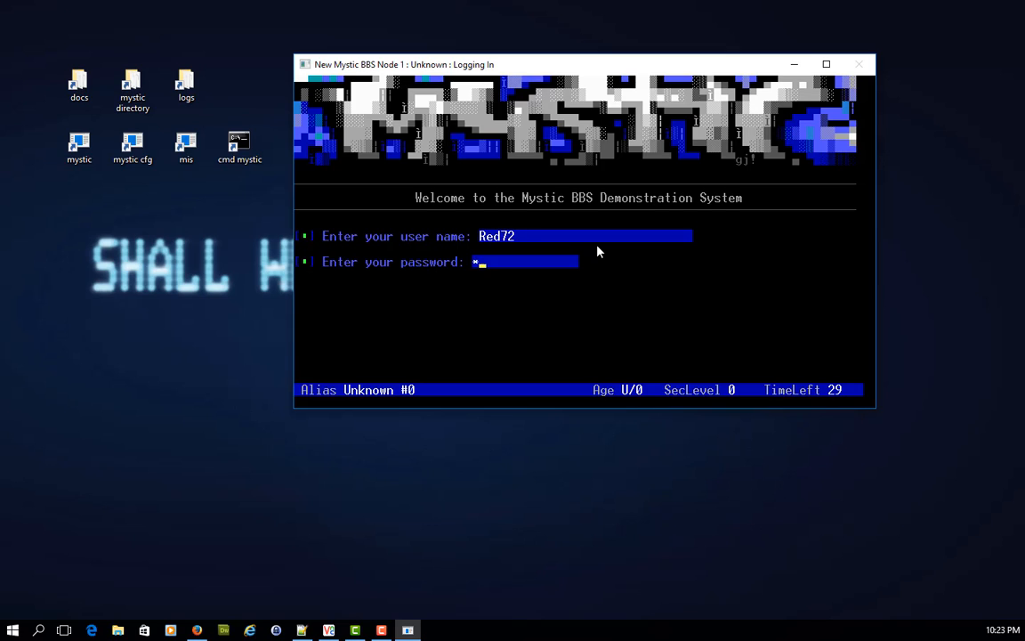
{"action": "type", "text": "***"}
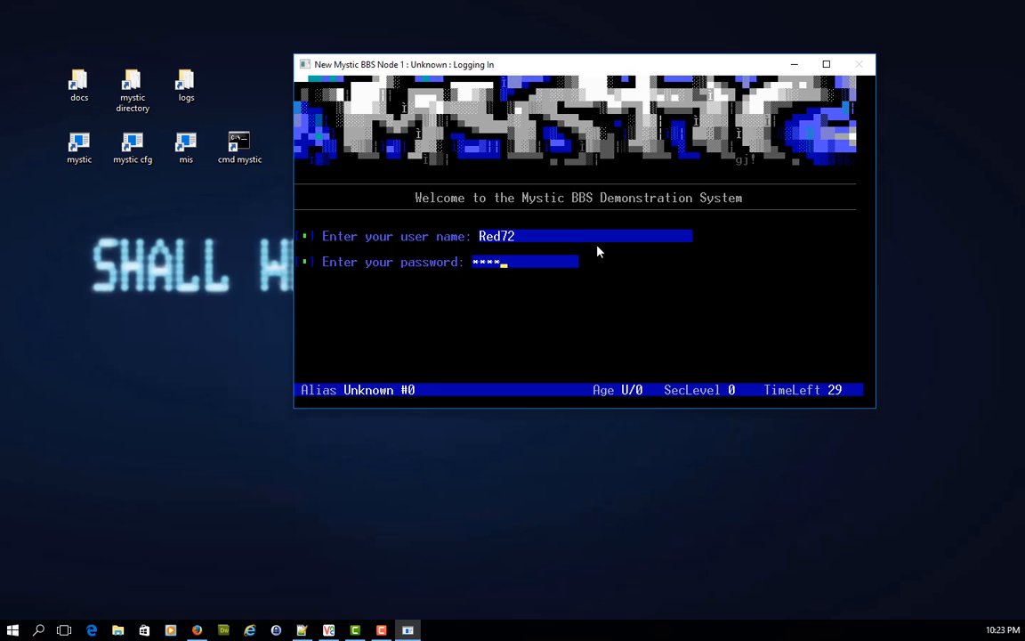
{"action": "key", "text": "Return"}
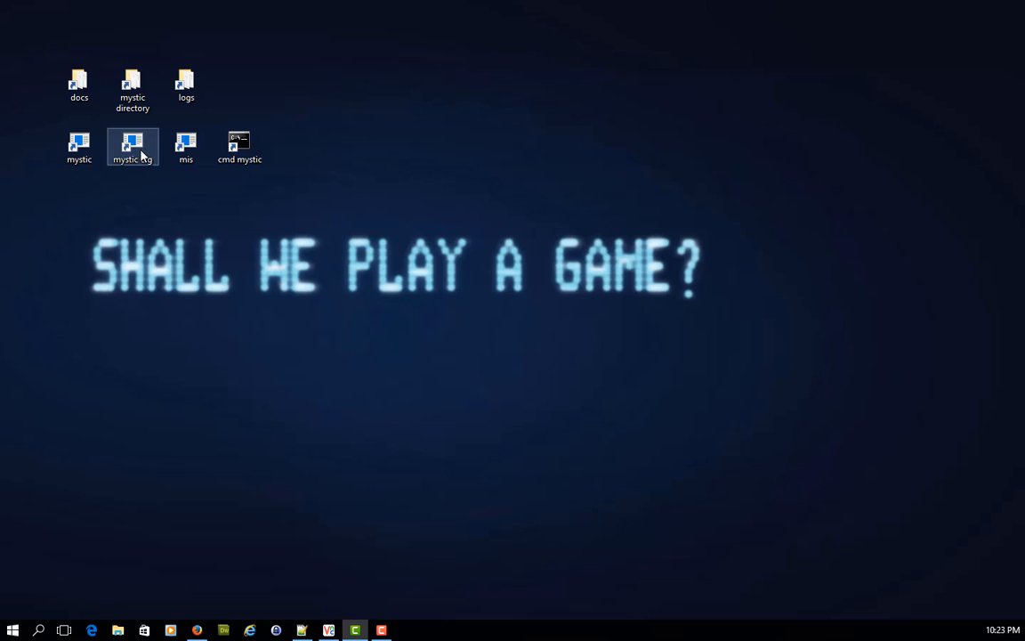
- Launch 'mystic cfg', browse the Configuration menu, then show the Editors list
{"action": "double_click", "coordinate": [132, 146]}
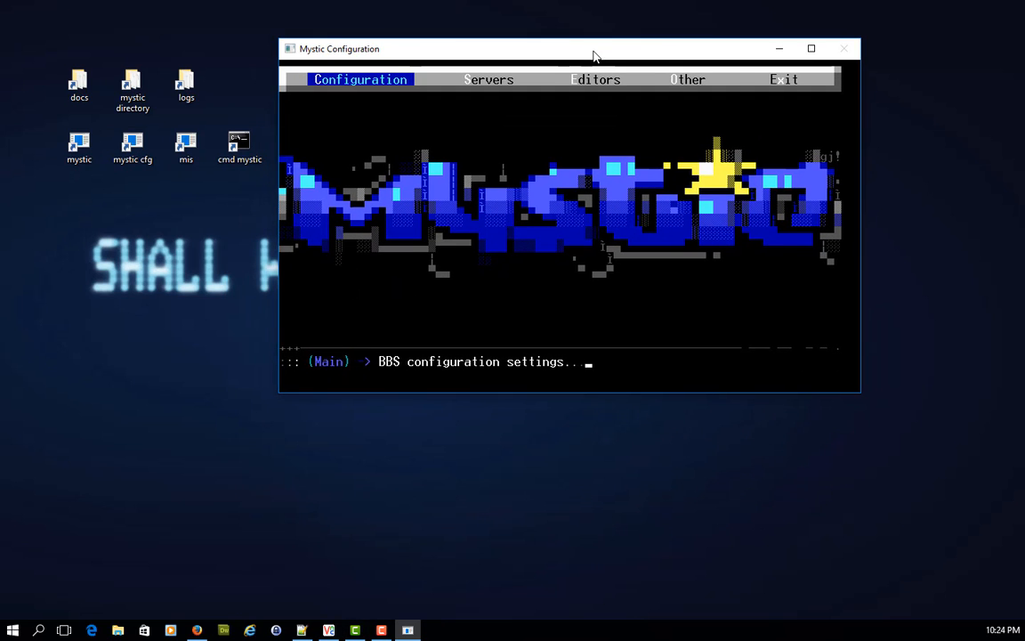
{"action": "left_click", "coordinate": [359, 78]}
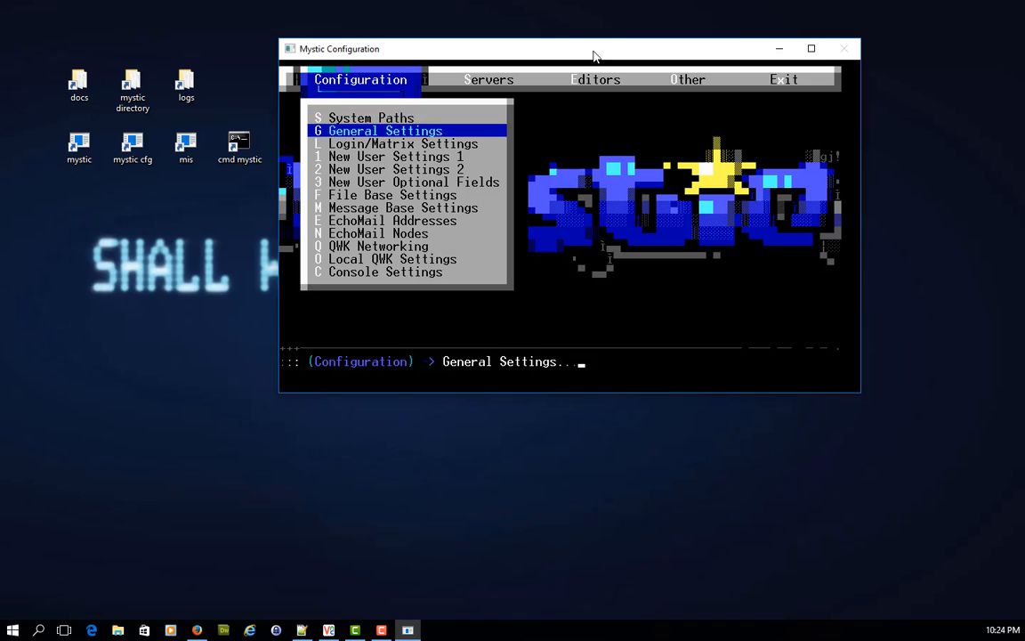
{"action": "left_click", "coordinate": [402, 142]}
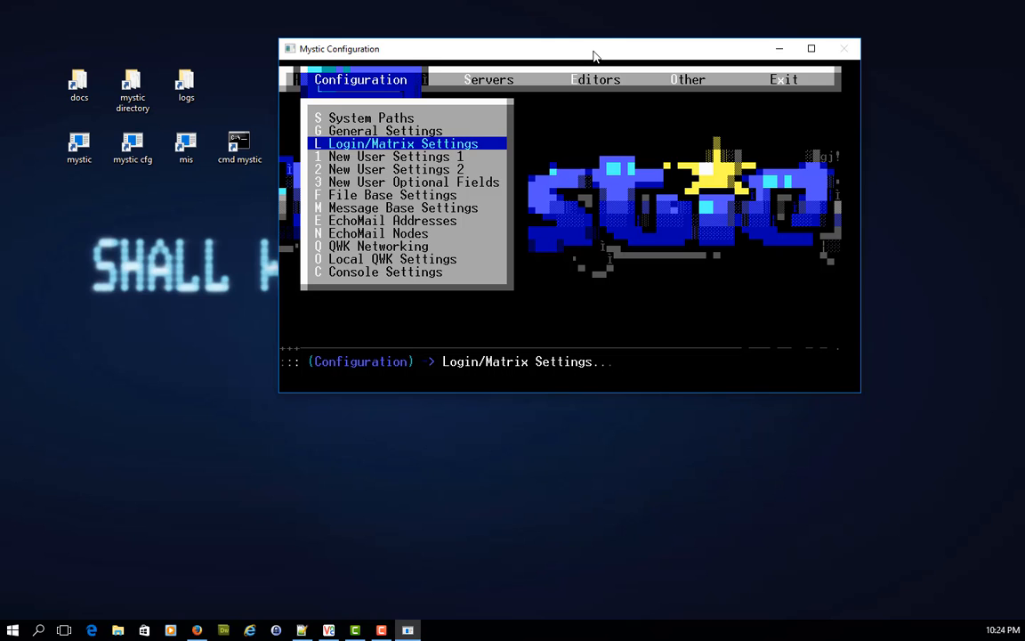
{"action": "left_click", "coordinate": [595, 78]}
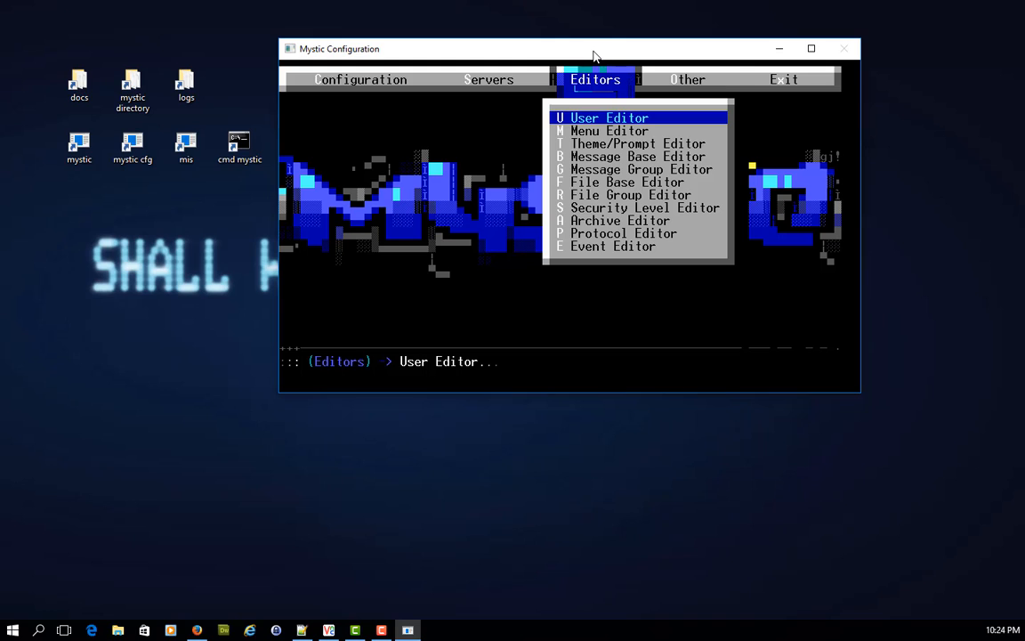
- In the User Editor set Red72's Start Menu to 'main' and save the change
{"action": "left_click", "coordinate": [609, 117]}
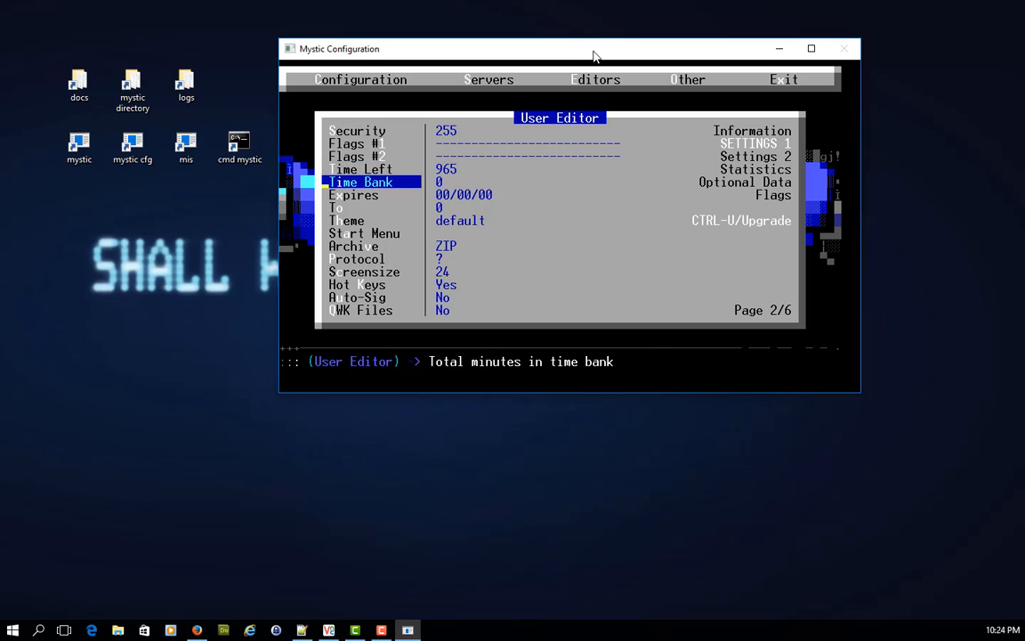
{"action": "key", "text": "Down"}
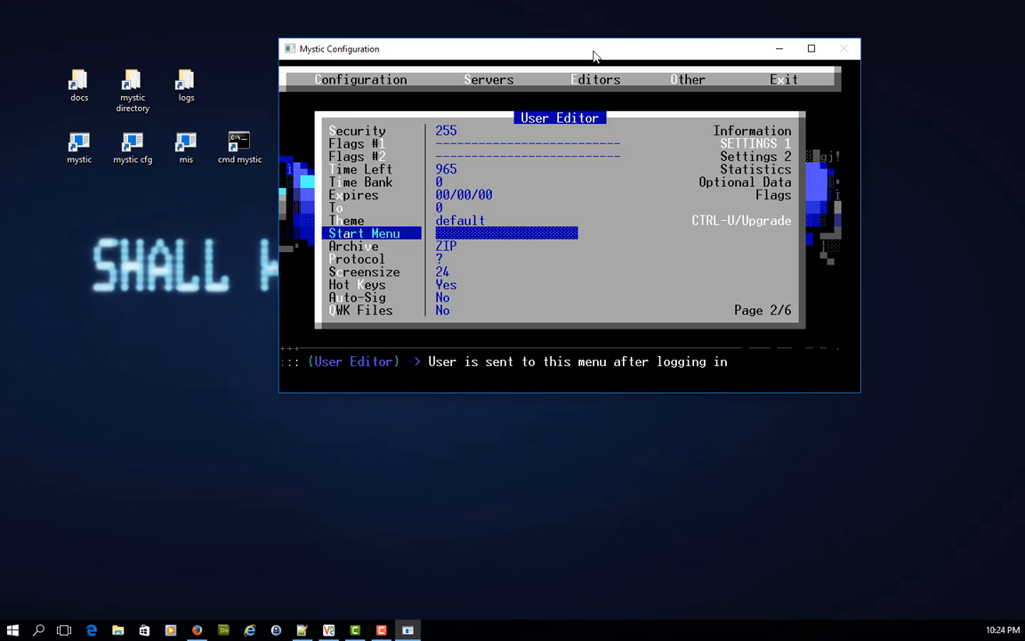
{"action": "type", "text": "main"}
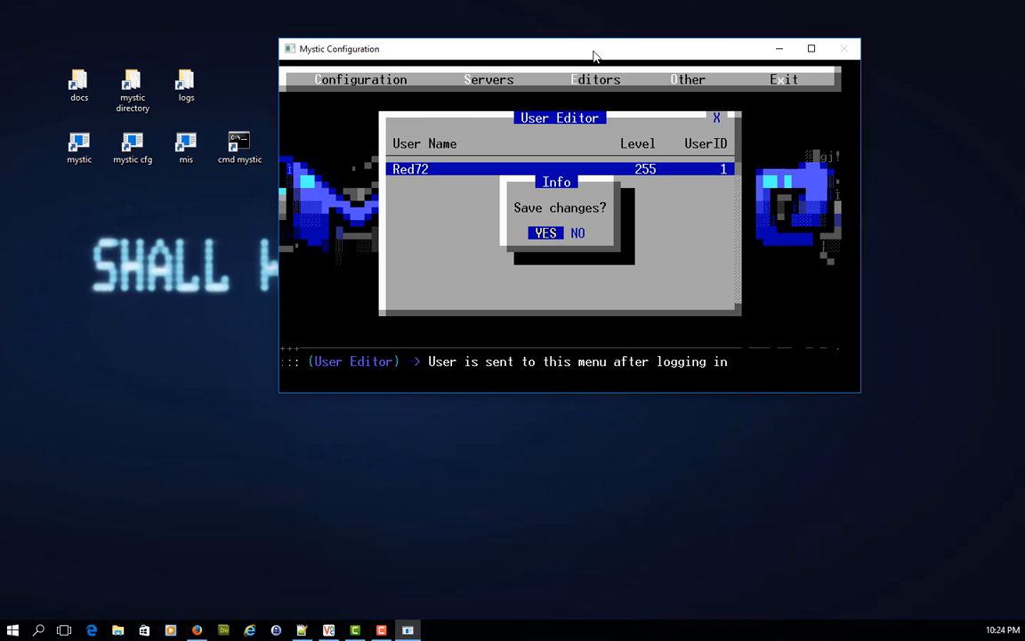
{"action": "left_click", "coordinate": [544, 231]}
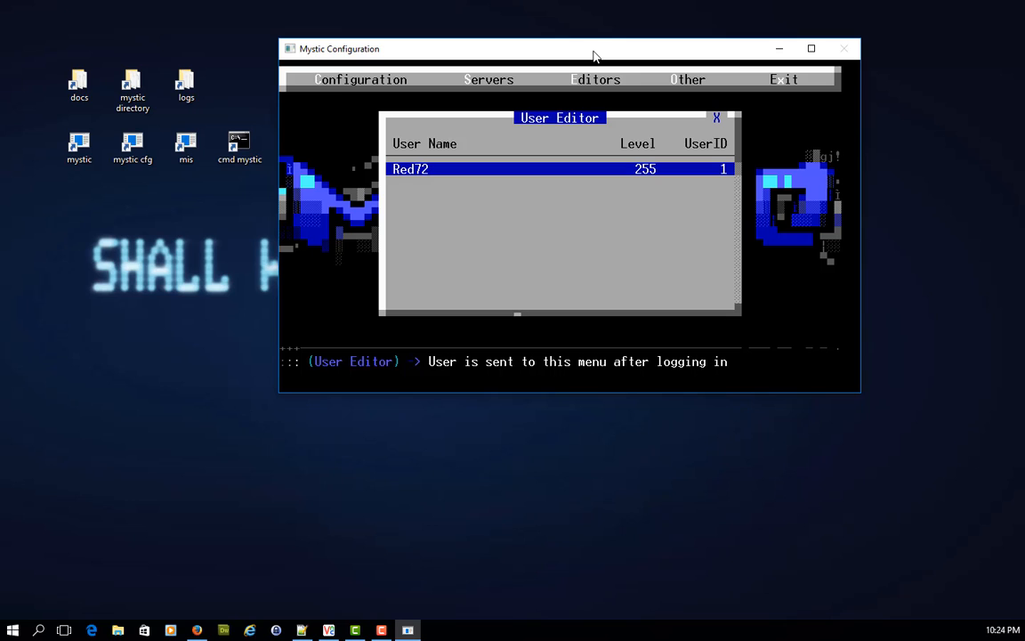
{"action": "left_click", "coordinate": [594, 78]}
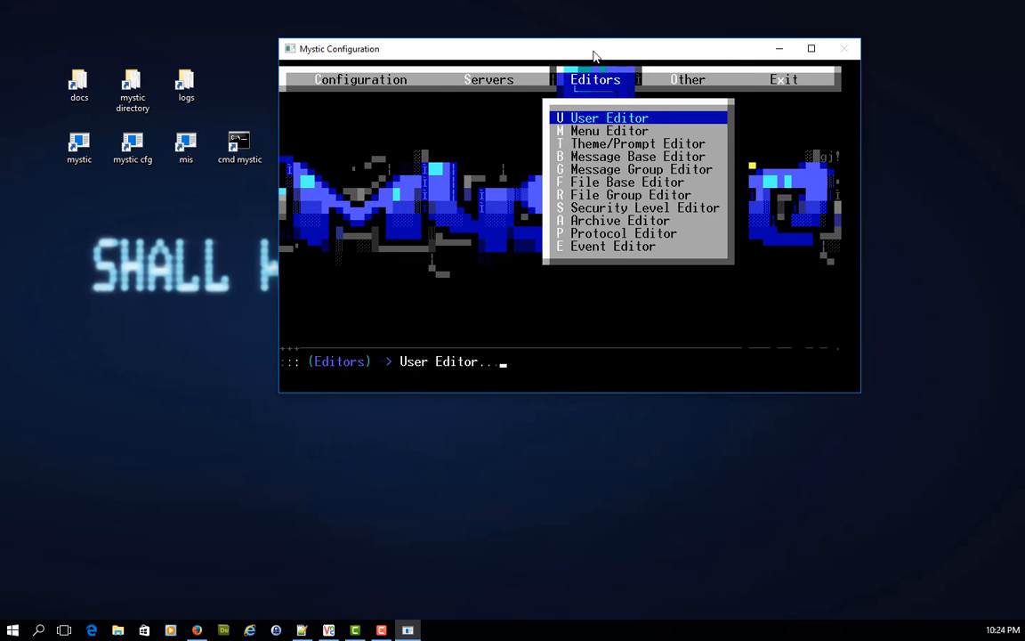
- Exit Mystic Configuration via the Configuration menu and relaunch the BBS node
{"action": "left_click", "coordinate": [360, 79]}
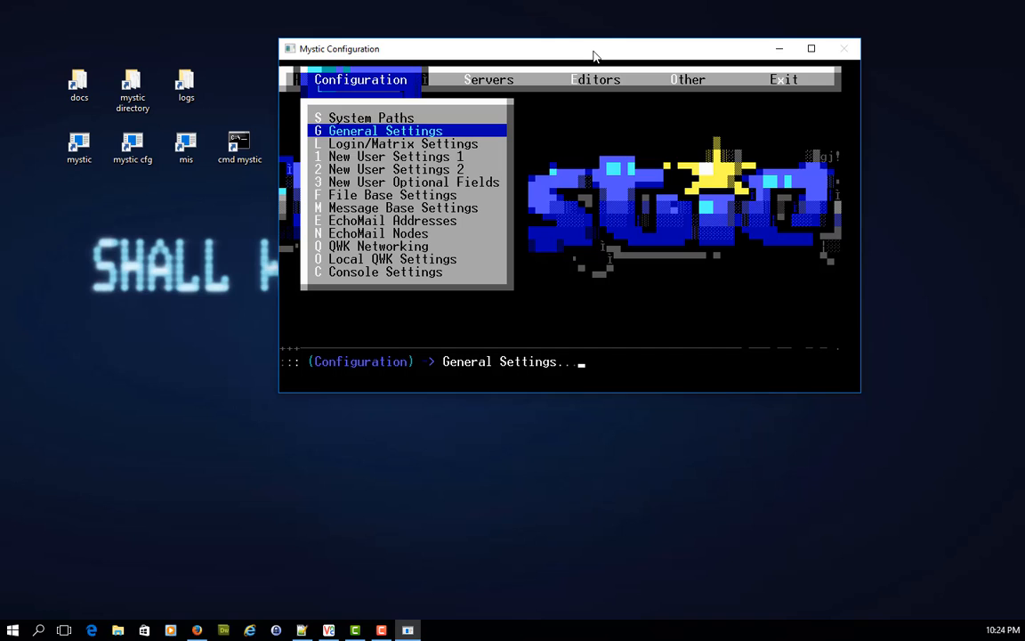
{"action": "left_click", "coordinate": [384, 130]}
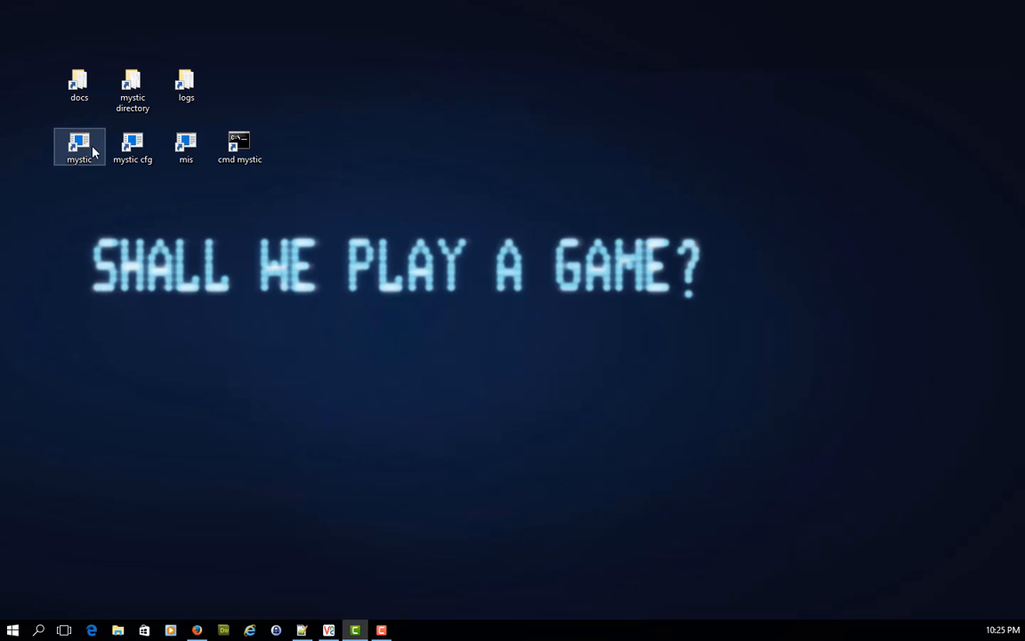
{"action": "double_click", "coordinate": [78, 146]}
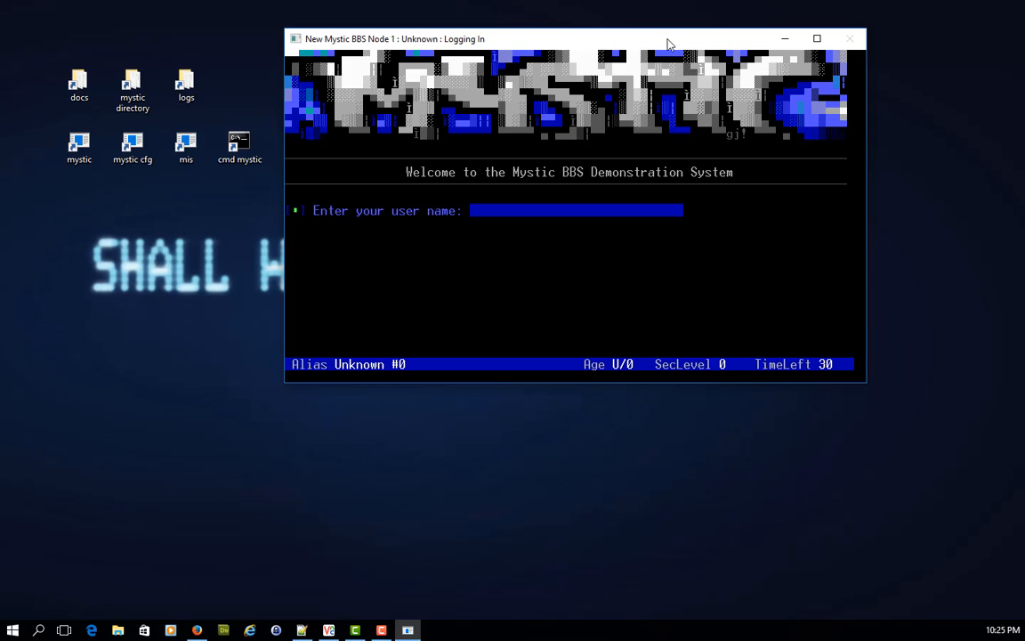
- Log in as Red72, confirm the MAIN menu appears, and close the session window
{"action": "type", "text": "Red72"}
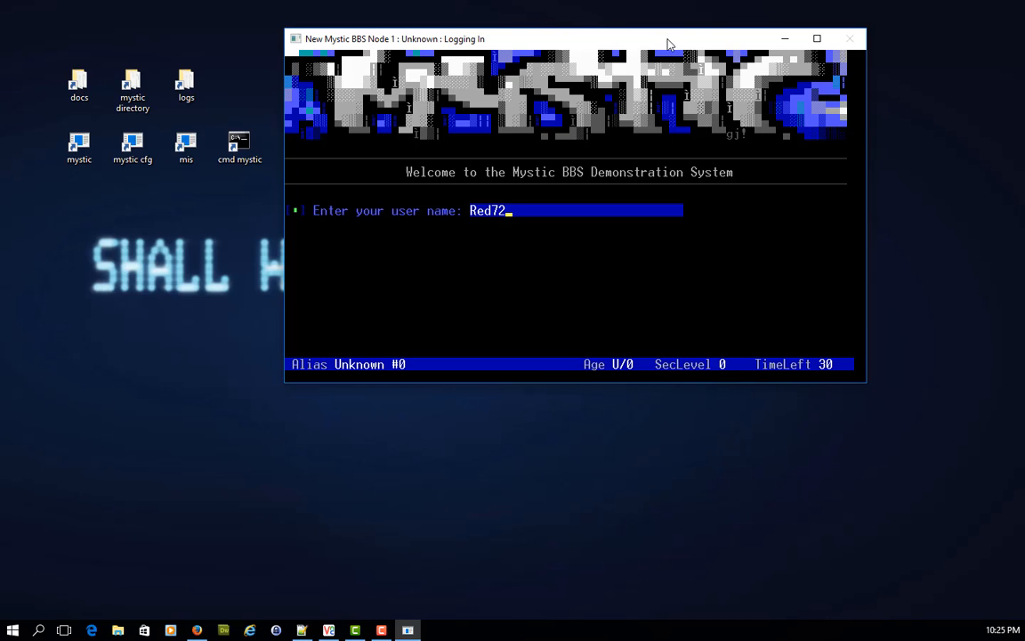
{"action": "key", "text": "Return"}
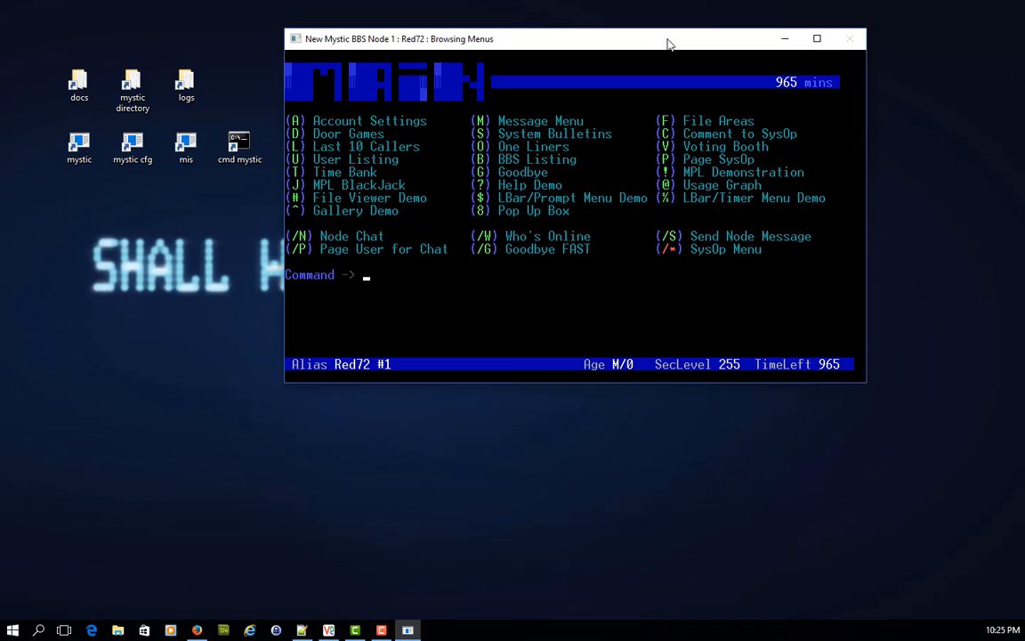
{"action": "left_click", "coordinate": [847, 39]}
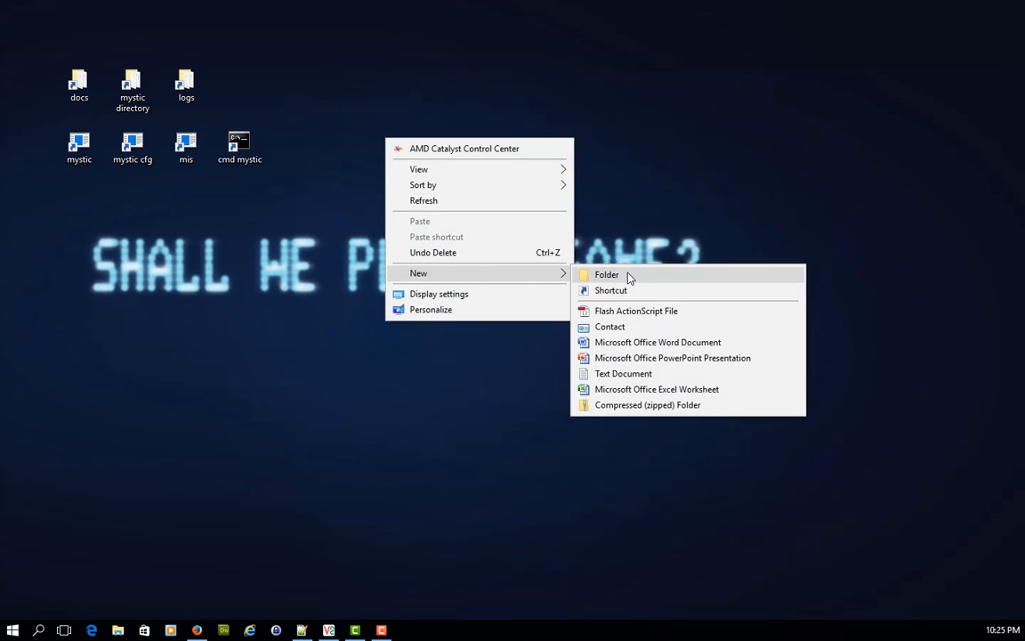
- Create a new desktop shortcut and browse to C:\mystic\mystic.exe as its target
{"action": "left_click", "coordinate": [612, 291]}
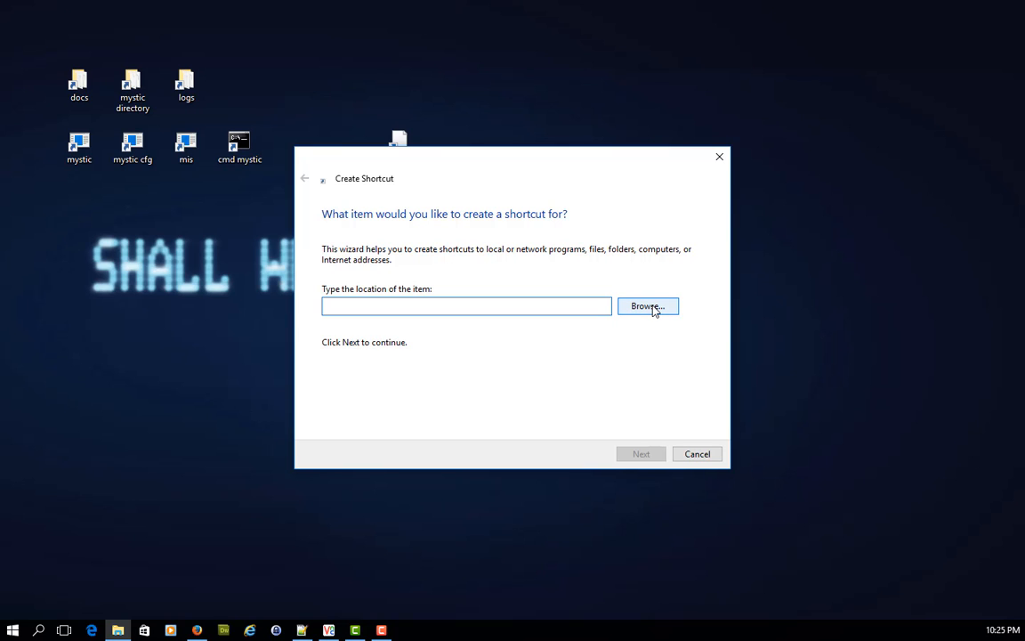
{"action": "left_click", "coordinate": [648, 306]}
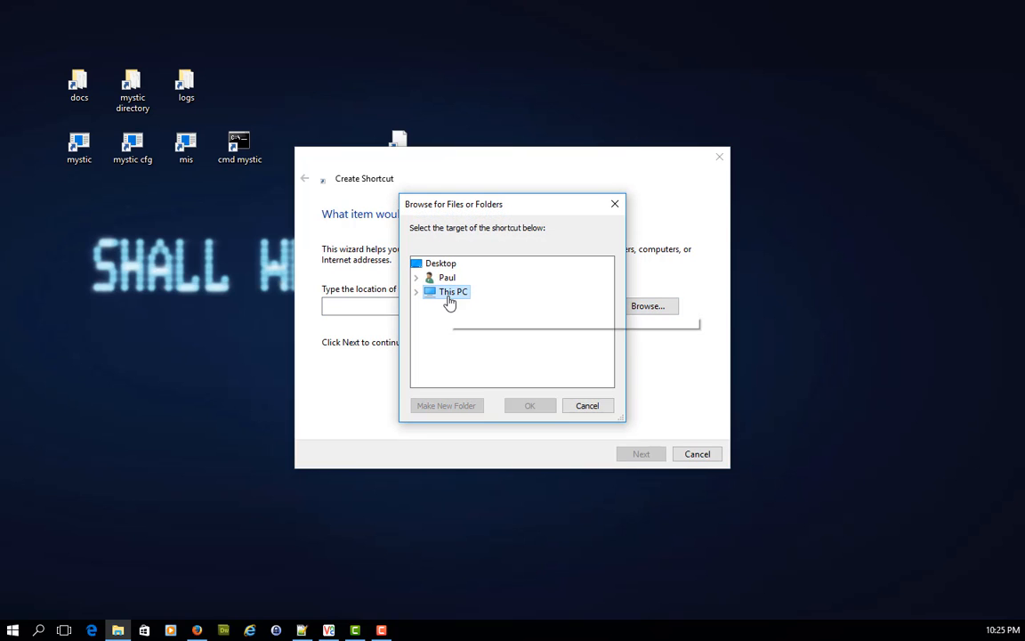
{"action": "left_click", "coordinate": [416, 292]}
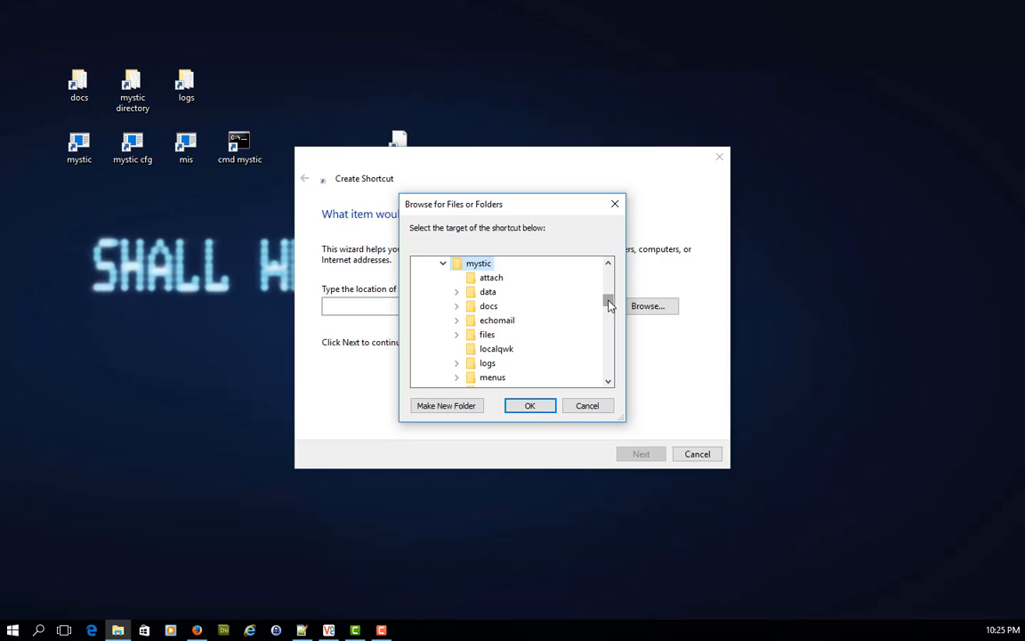
{"action": "scroll", "scroll_direction": "down", "scroll_amount": 3}
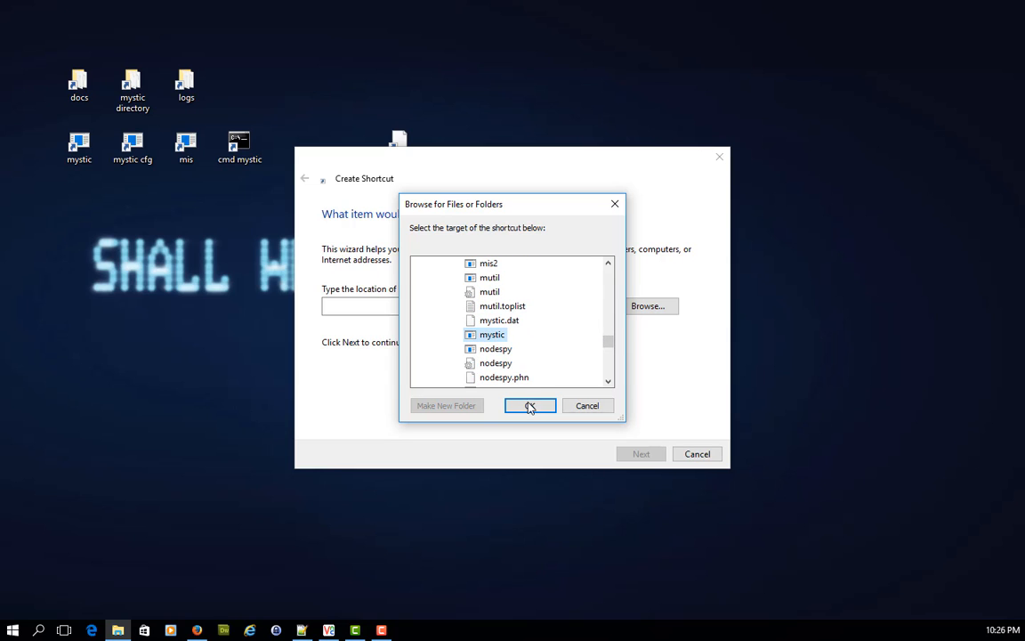
{"action": "left_click", "coordinate": [530, 406]}
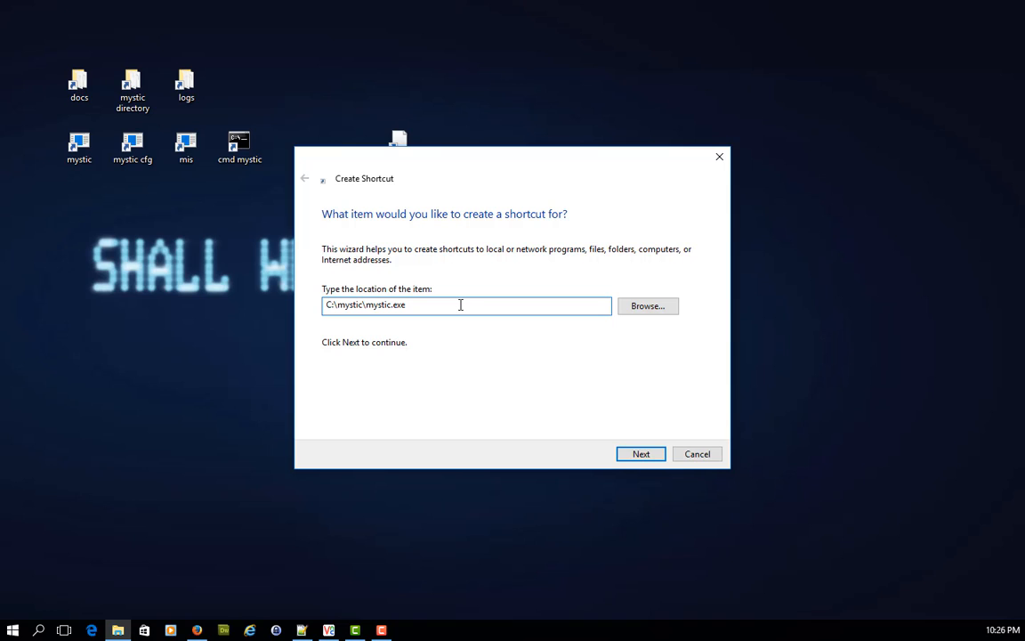
{"action": "type", "text": "-"}
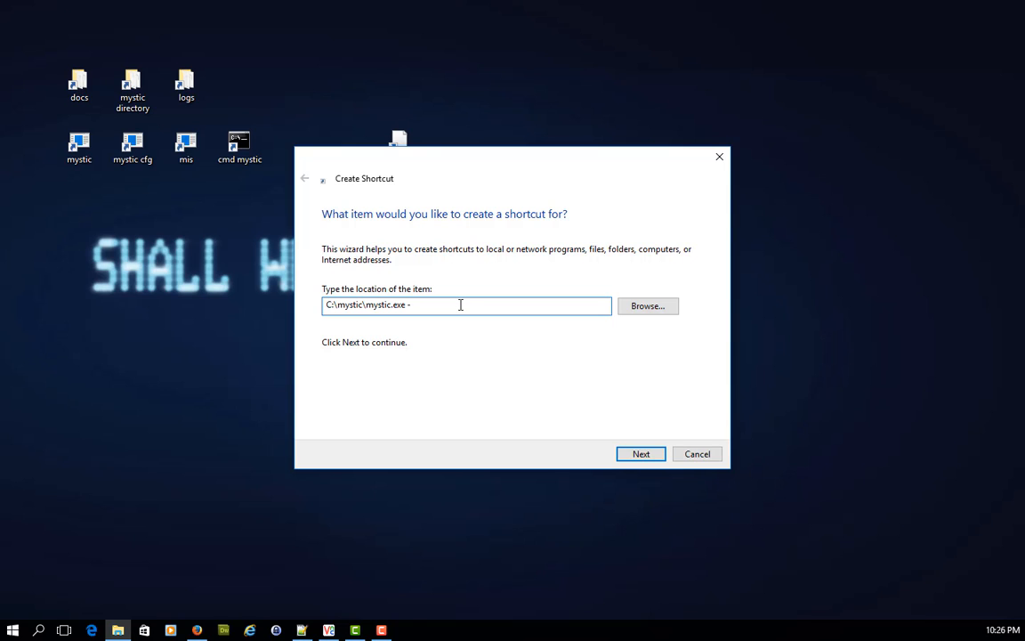
{"action": "type", "text": "u"}
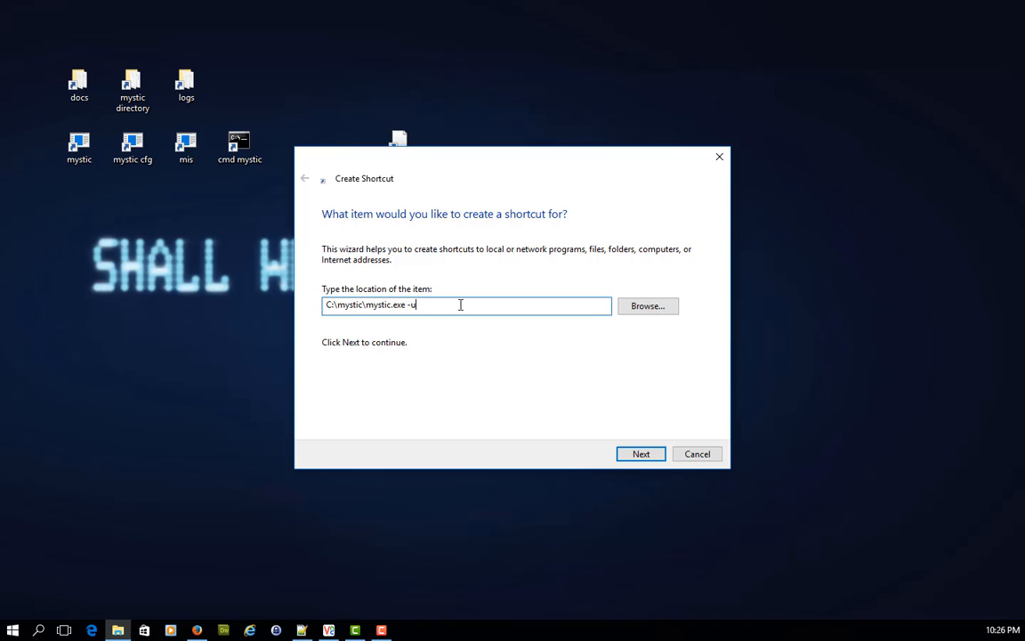
{"action": "type", "text": "Red"}
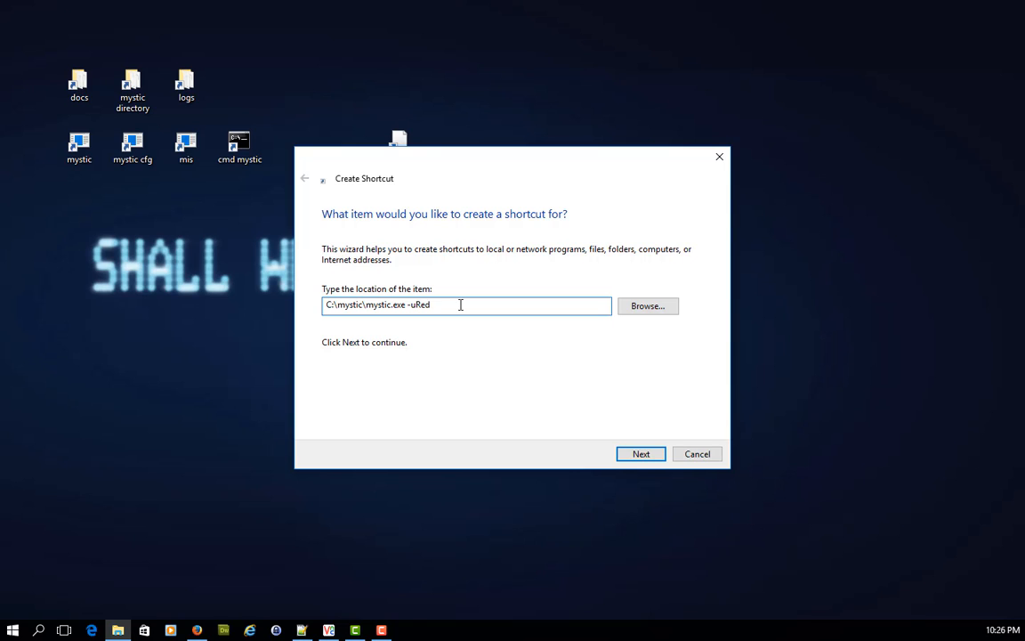
{"action": "type", "text": "72"}
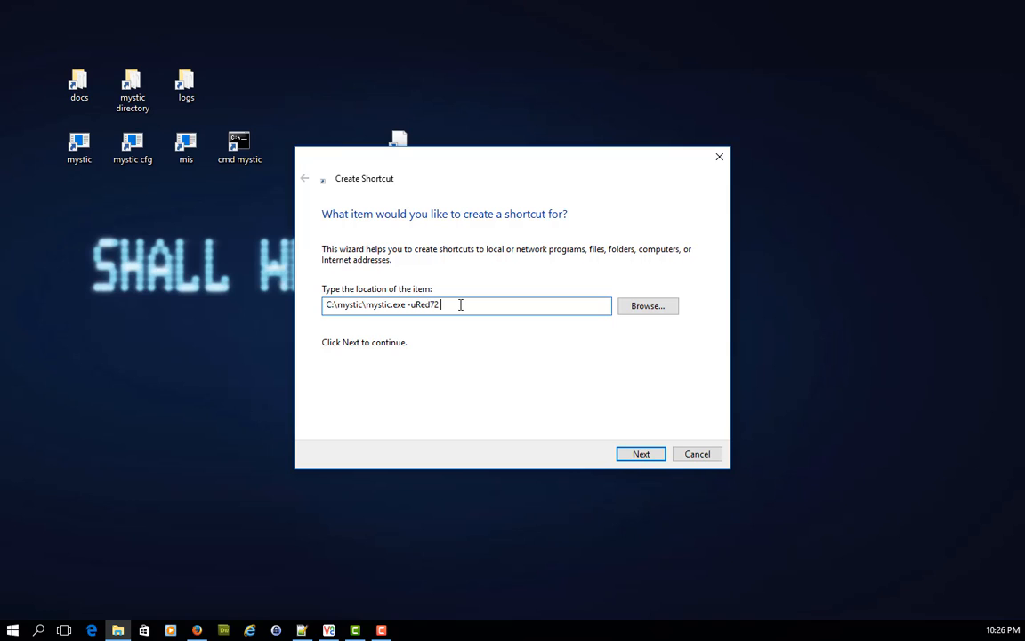
{"action": "type", "text": "-p"}
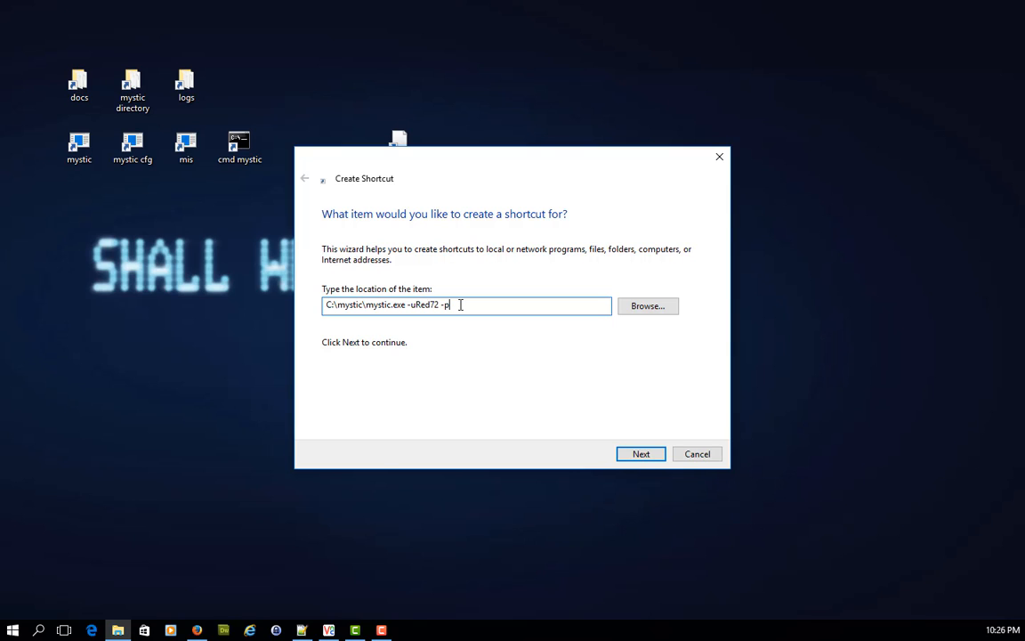
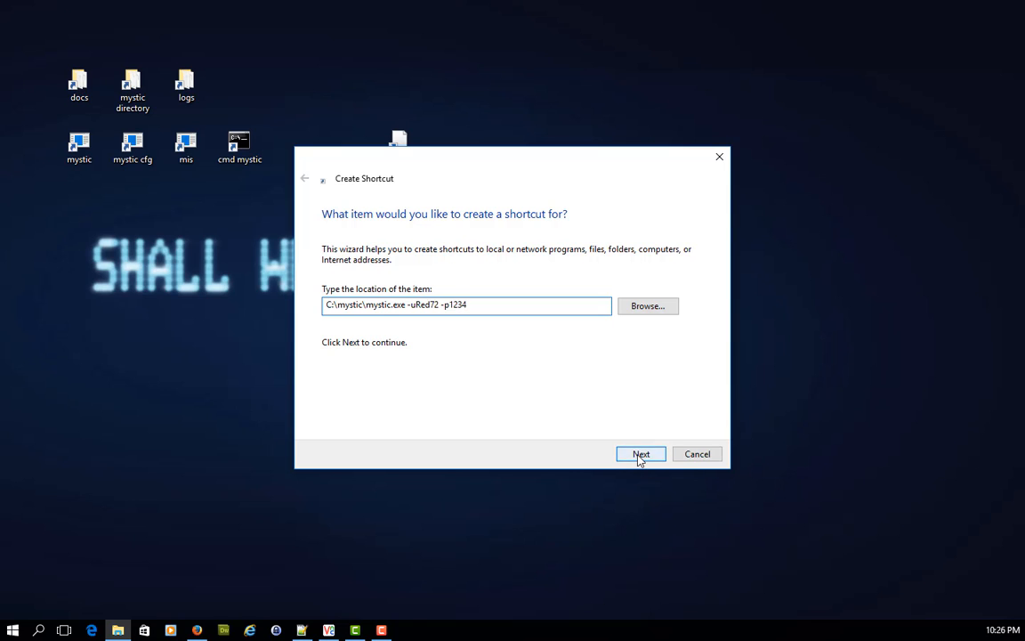
{"action": "left_click", "coordinate": [641, 453]}
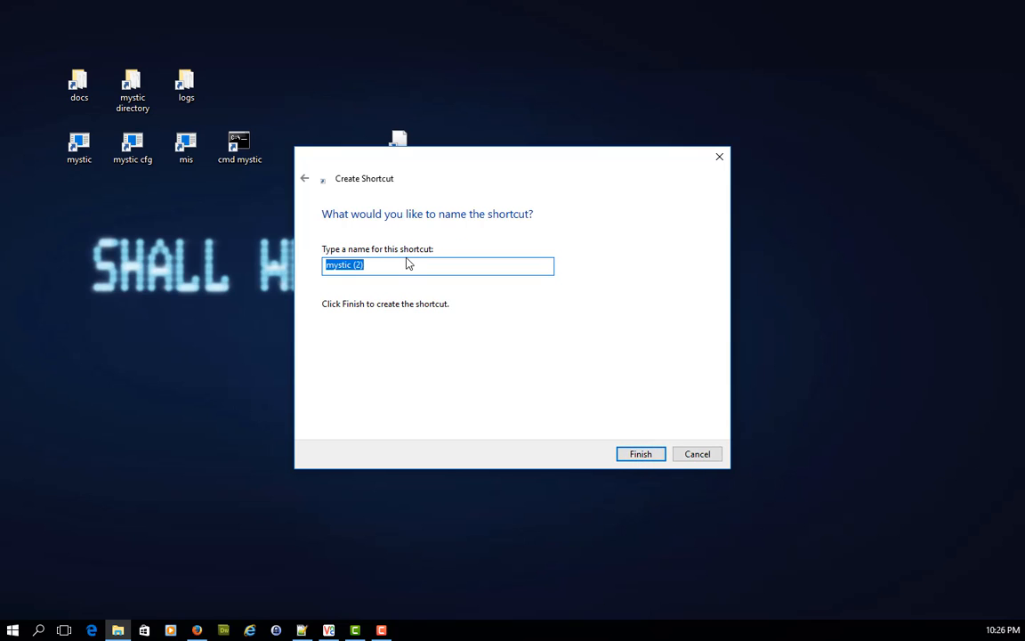
{"action": "type", "text": "Quick"}
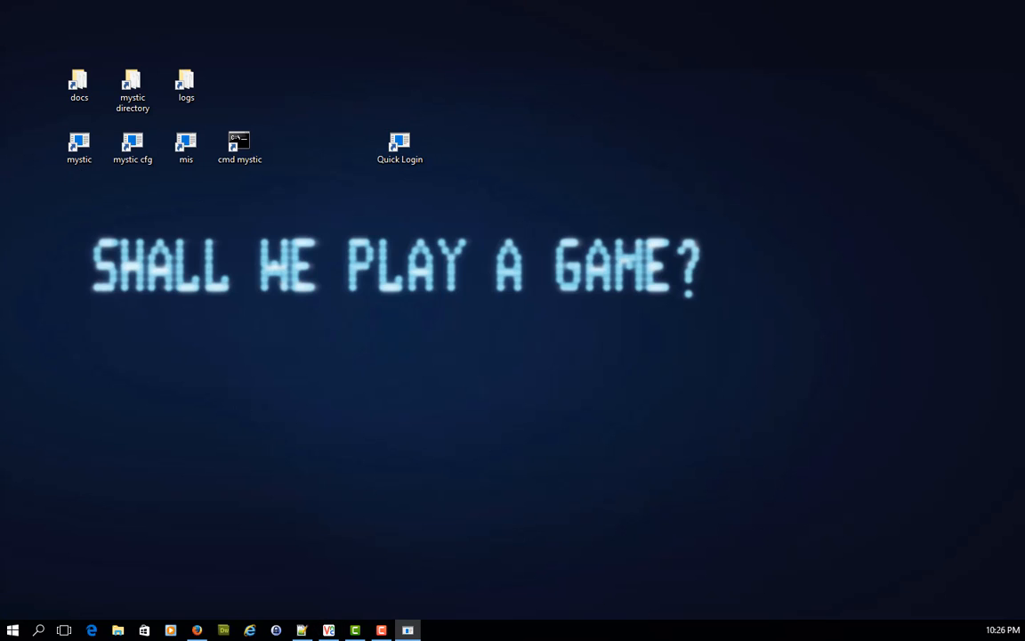
- Launch the Quick Login shortcut so Red72 is logged in automatically
{"action": "double_click", "coordinate": [399, 145]}
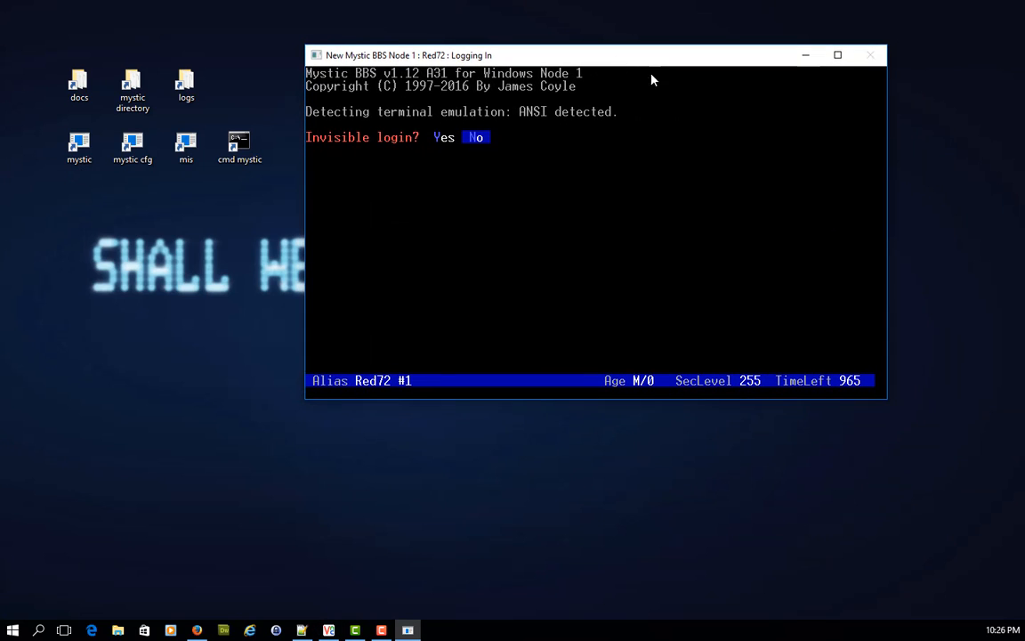
{"action": "mouse_move", "coordinate": [858, 171]}
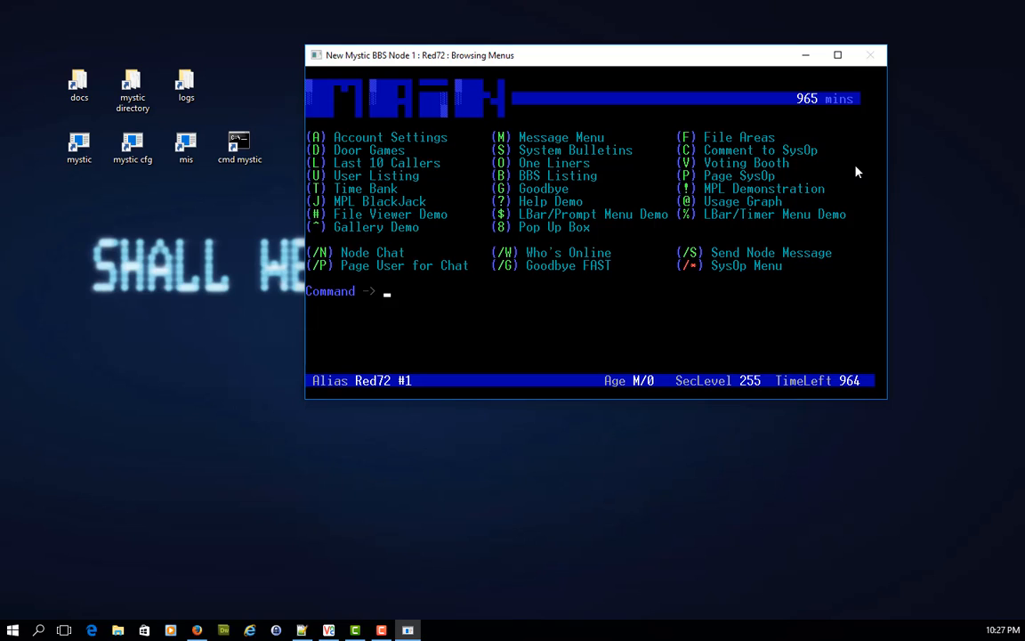
{"action": "mouse_move", "coordinate": [715, 196]}
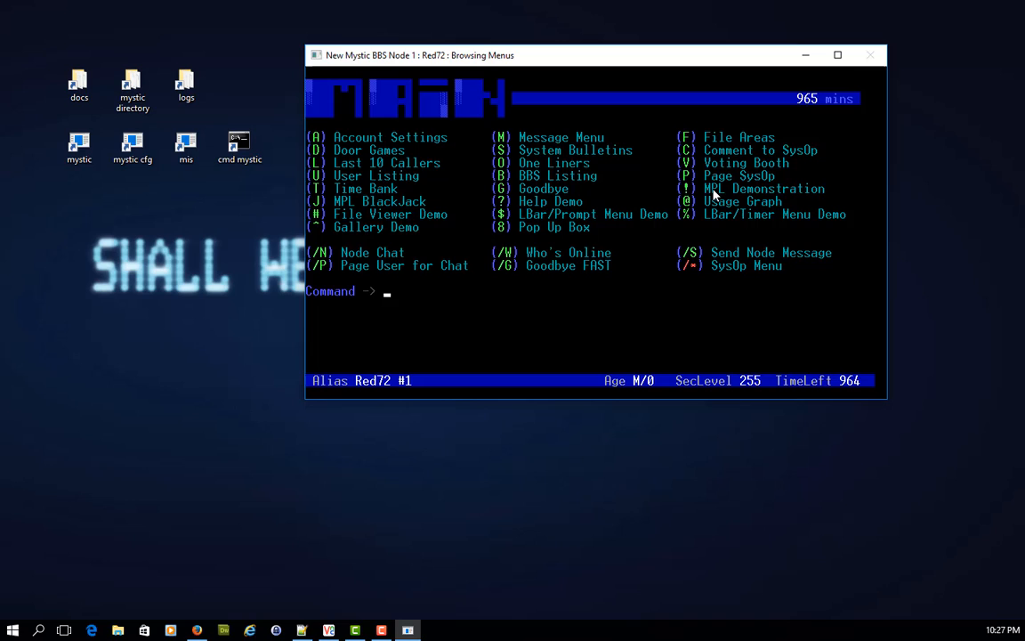